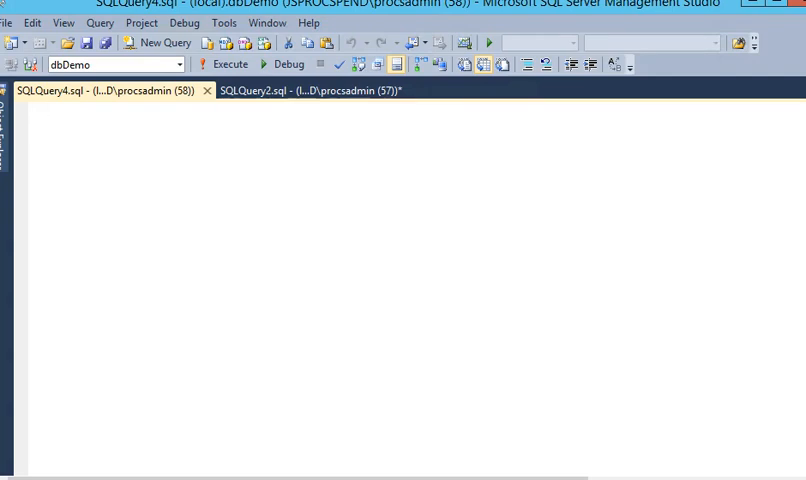
# - Begin the query with the CTE header ;WITH CTE AS
pyautogui.click(44, 110)
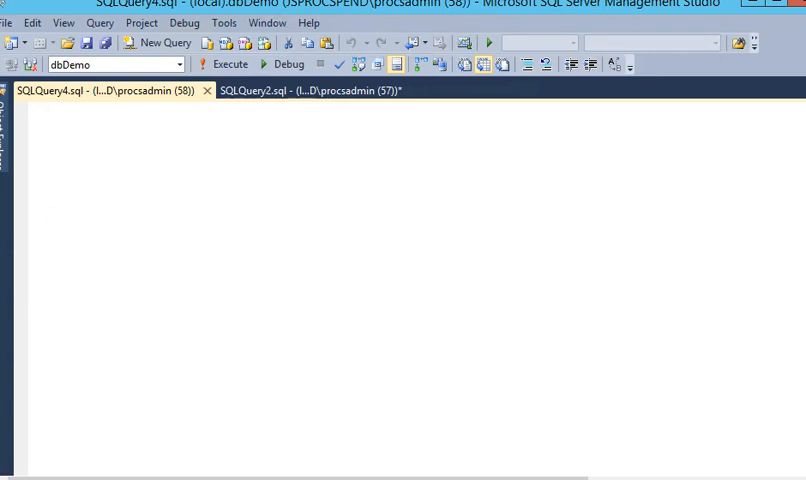
pyautogui.write(';')
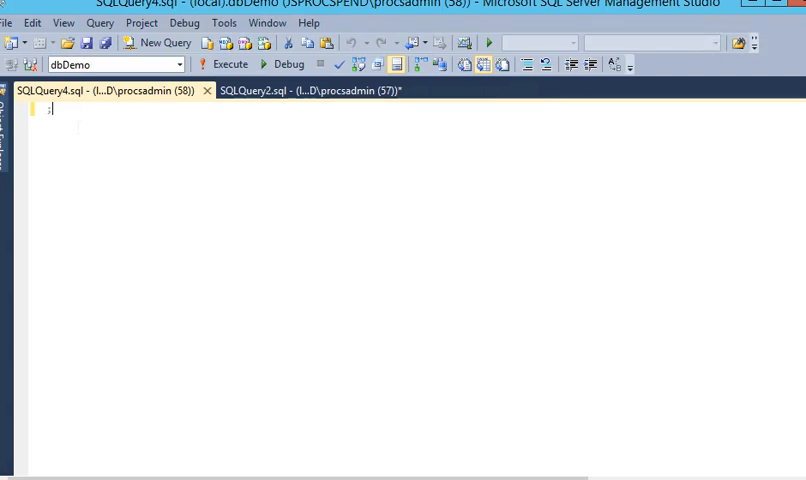
pyautogui.write('WITH')
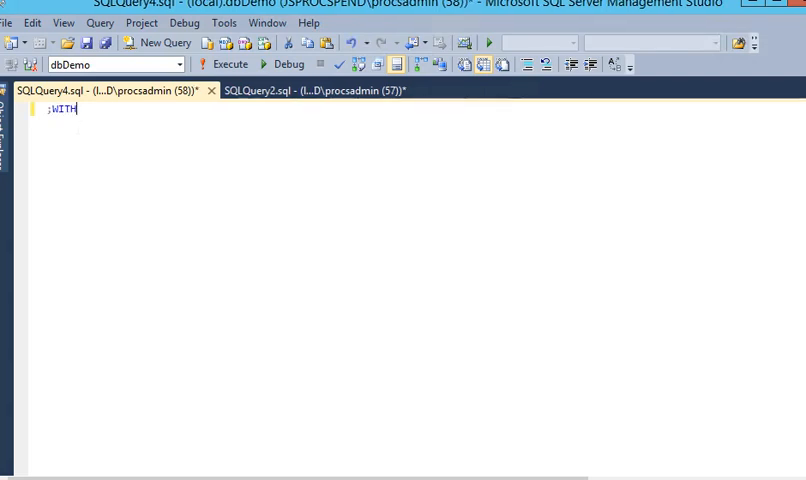
pyautogui.write('CTE')
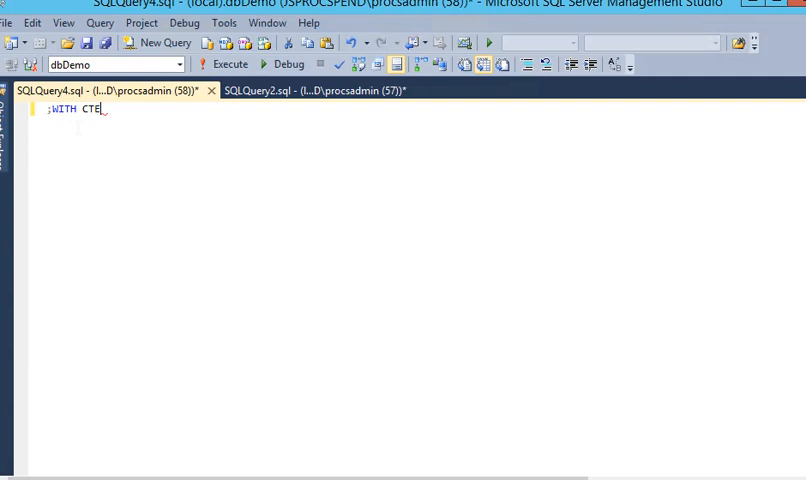
pyautogui.write('AS')
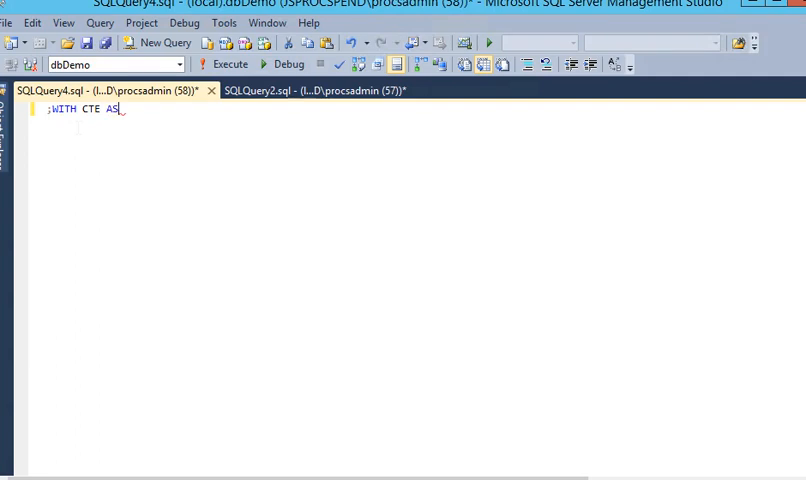
pyautogui.press('Return')
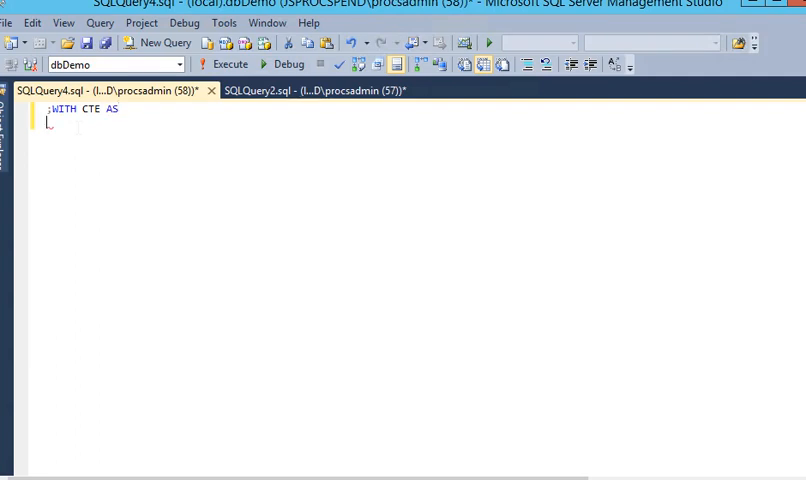
pyautogui.write('(SE')
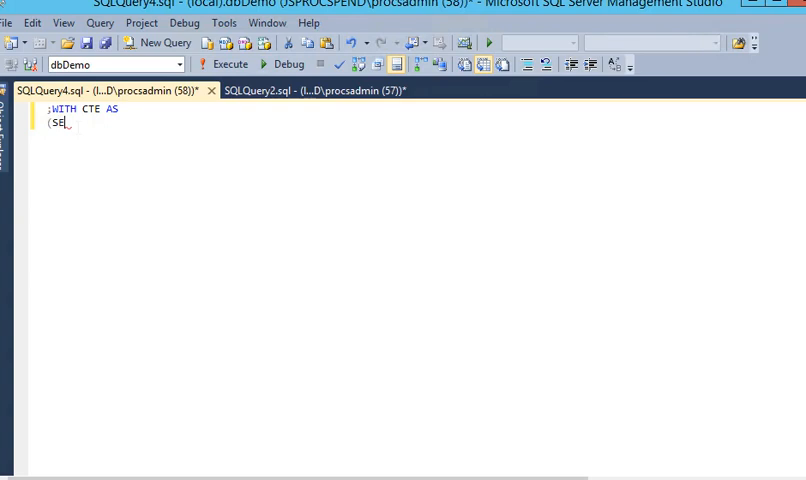
pyautogui.write('LECT')
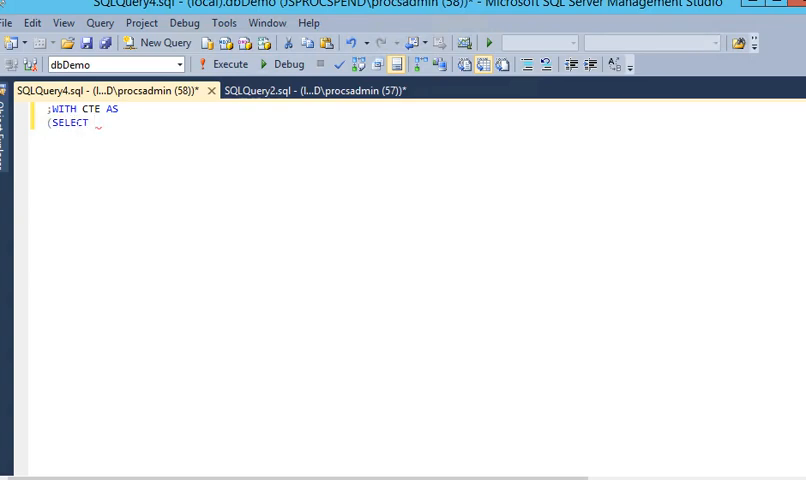
pyautogui.write('START')
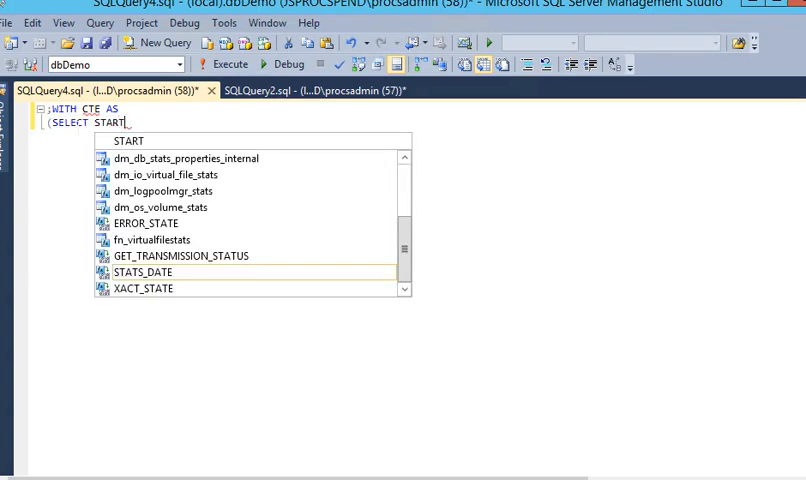
pyautogui.write('_DATE')
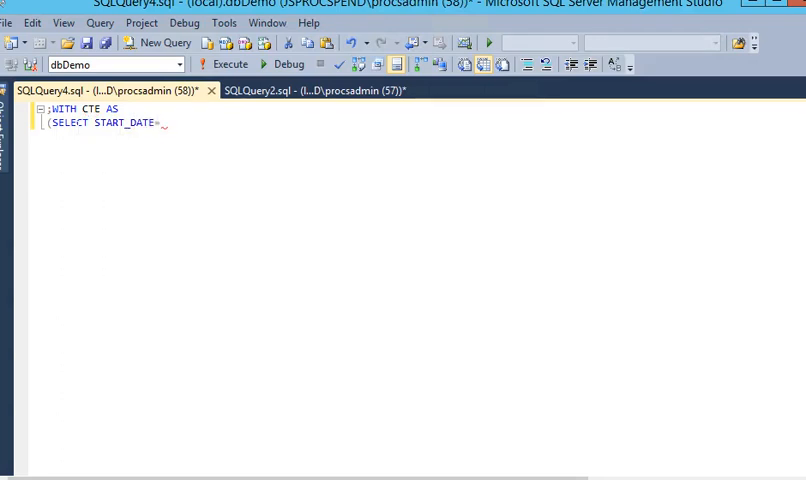
pyautogui.write("='")
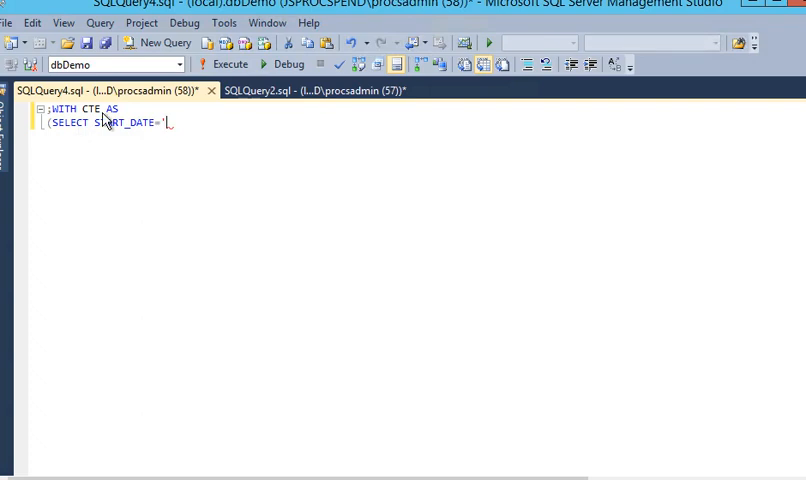
pyautogui.write('2018-12')
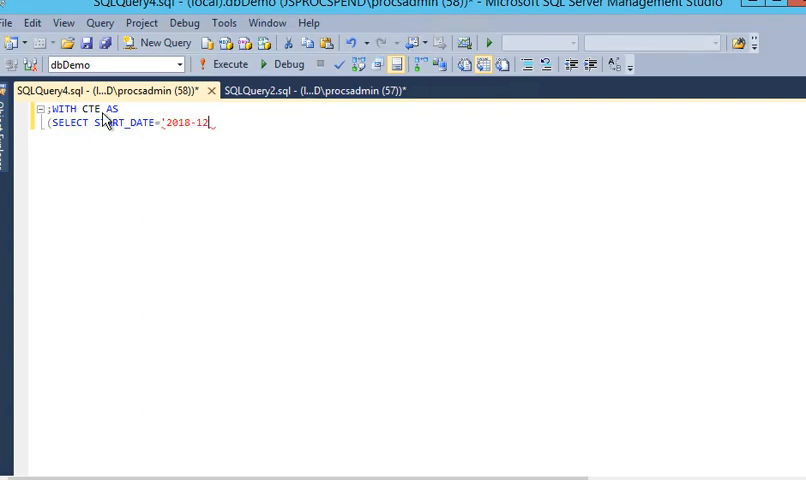
pyautogui.write('-31')
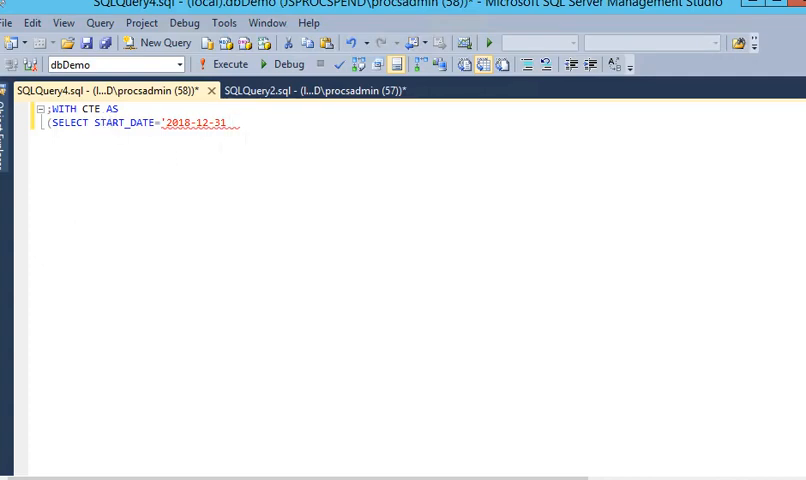
pyautogui.write('23')
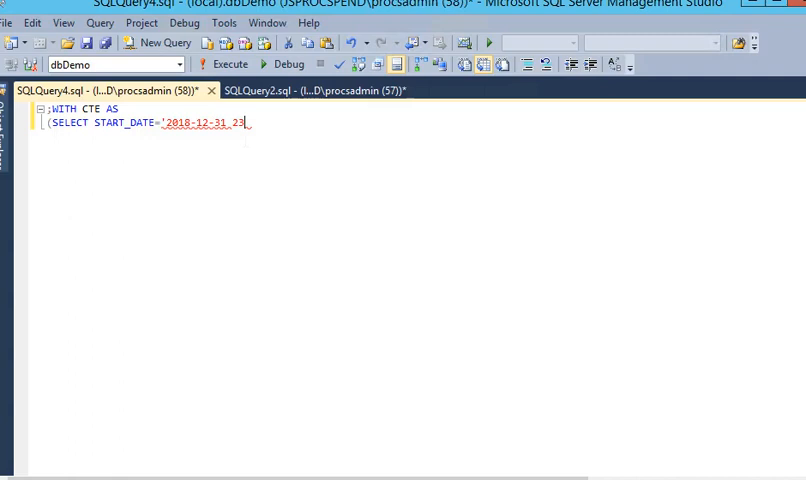
pyautogui.write(':59:')
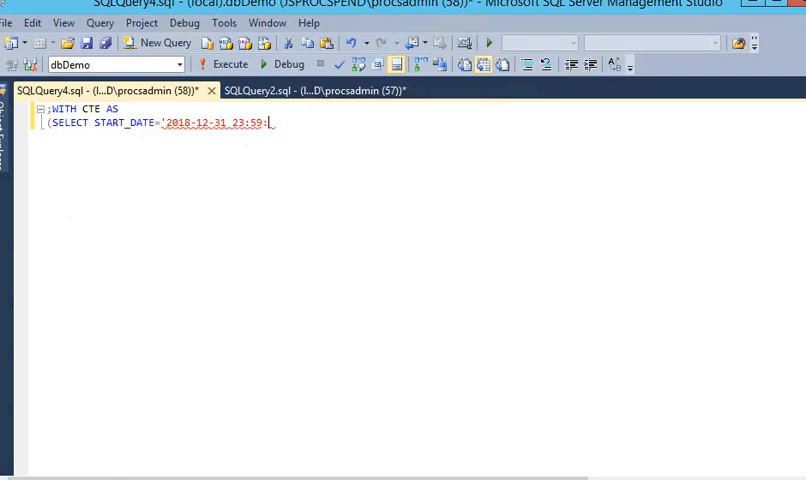
pyautogui.write('59.')
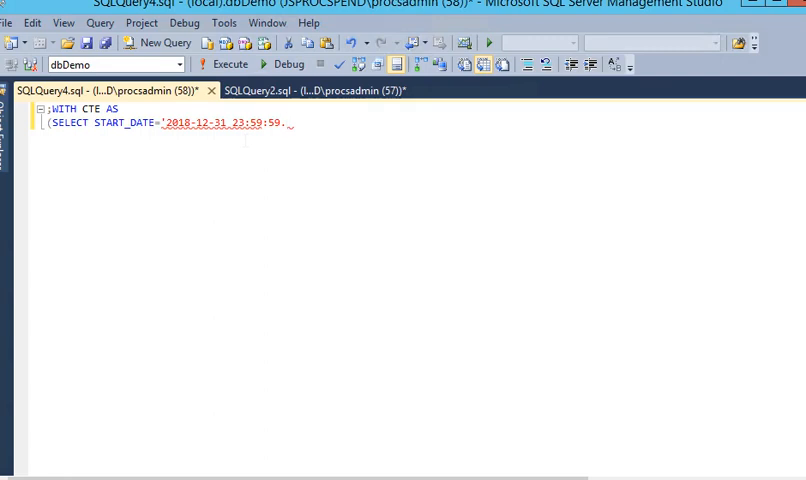
pyautogui.write('0')
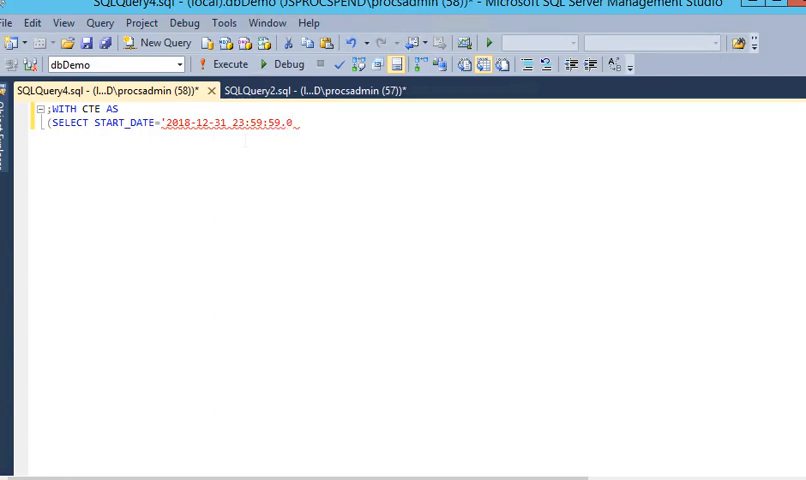
pyautogui.write('9999')
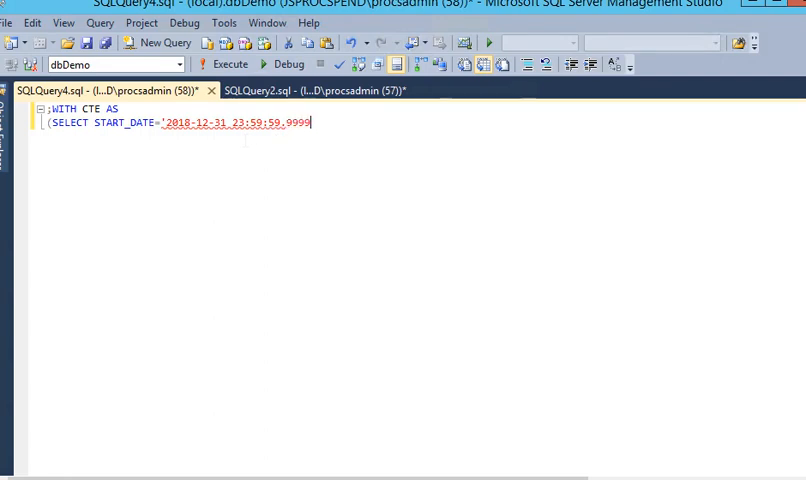
pyautogui.write('99')
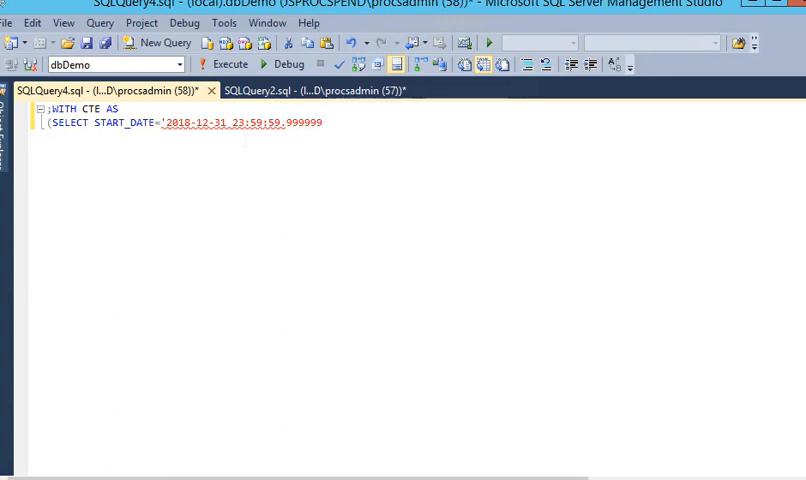
pyautogui.write("'")
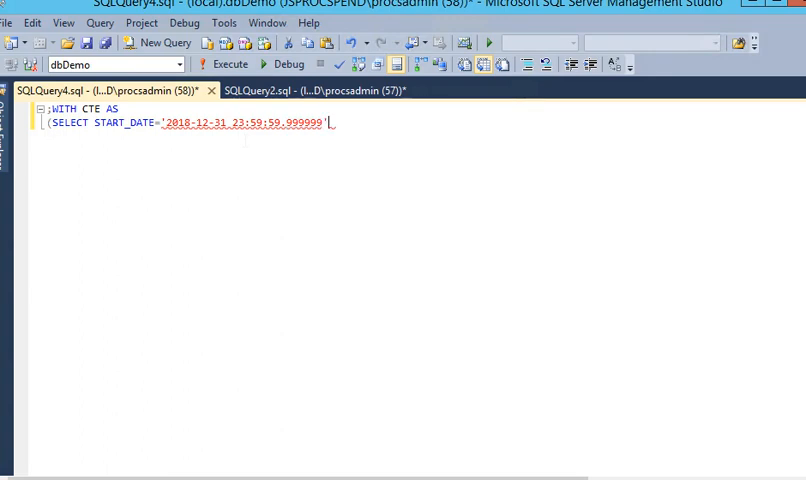
pyautogui.write(',')
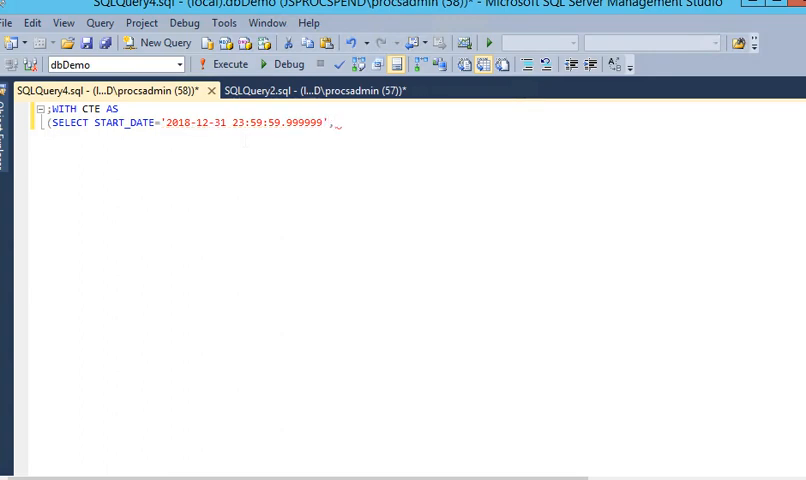
pyautogui.write('E')
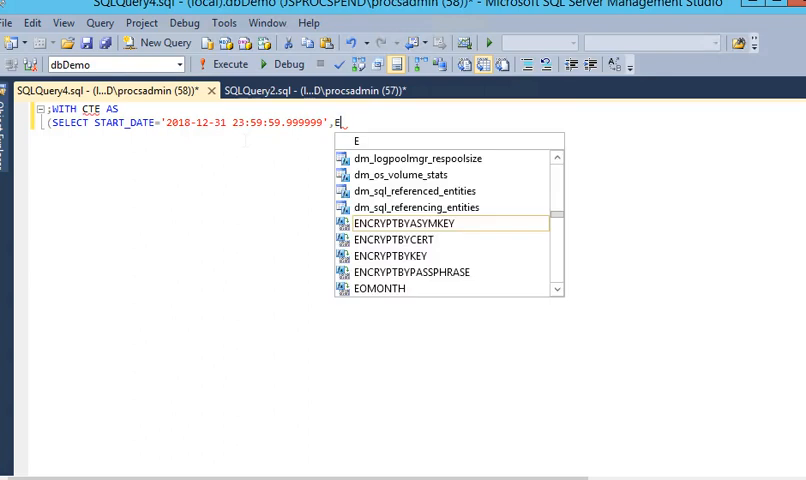
pyautogui.write('ND')
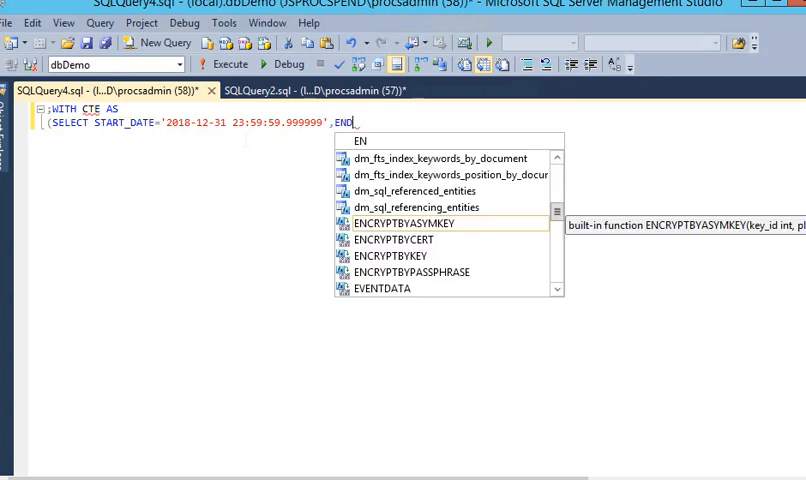
pyautogui.write('_DATE=')
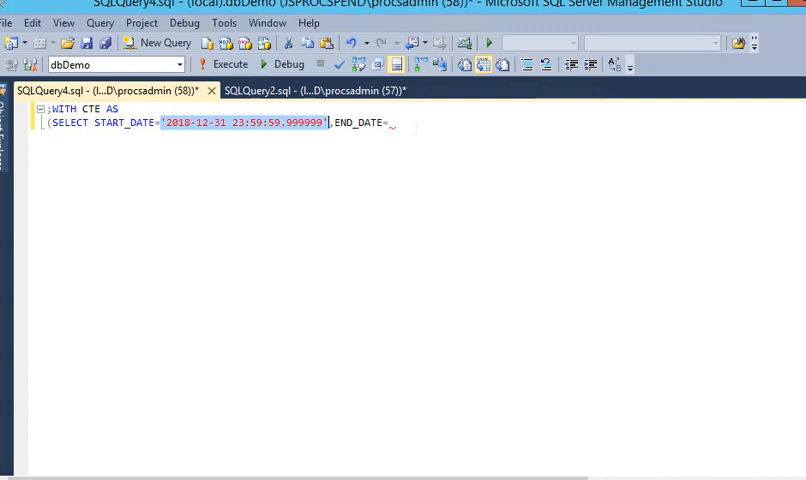
pyautogui.write("'2018-12-31 23:59:59.999999'")
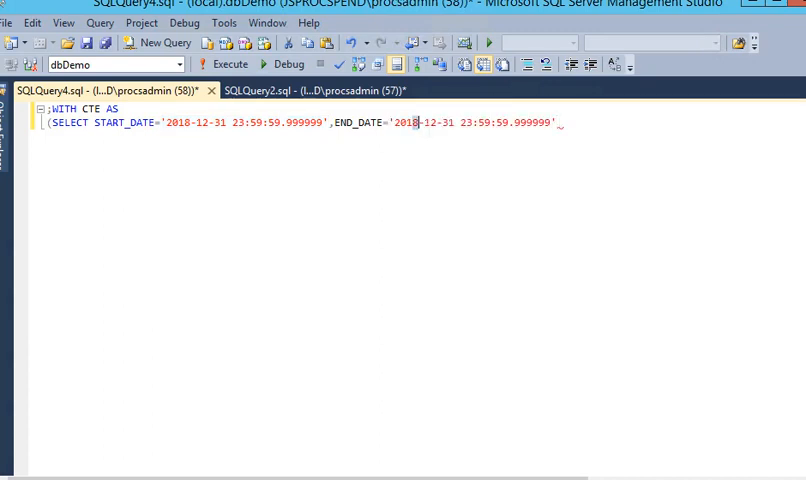
pyautogui.write('2019')
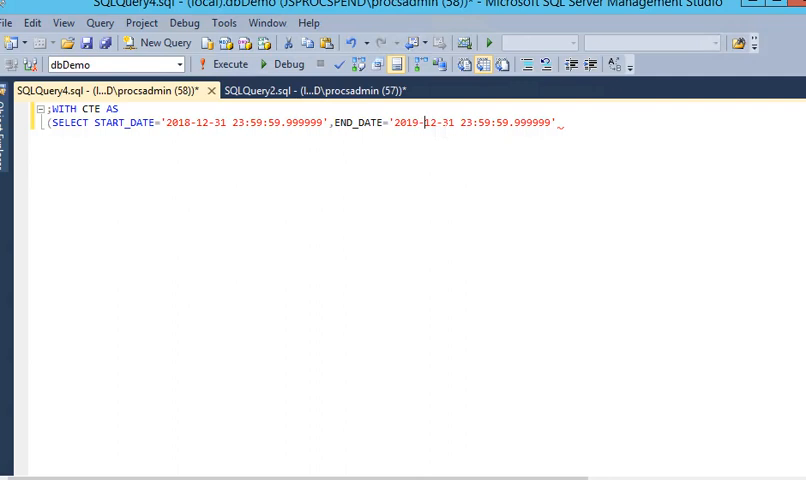
pyautogui.write('01')
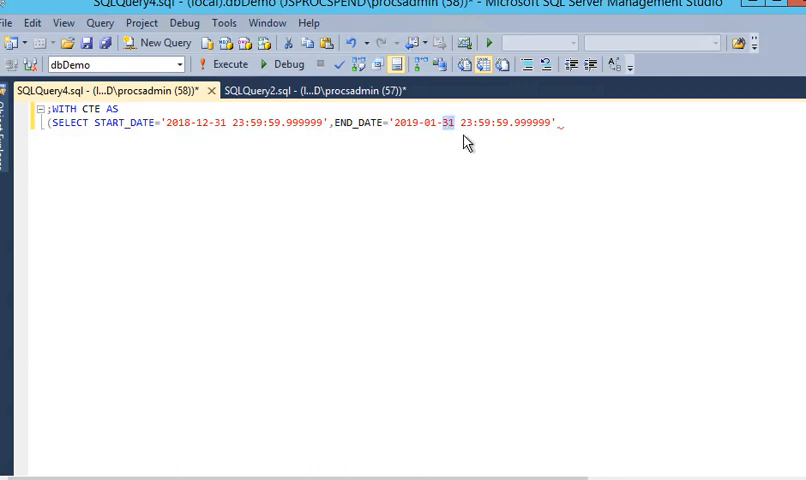
pyautogui.write('01')
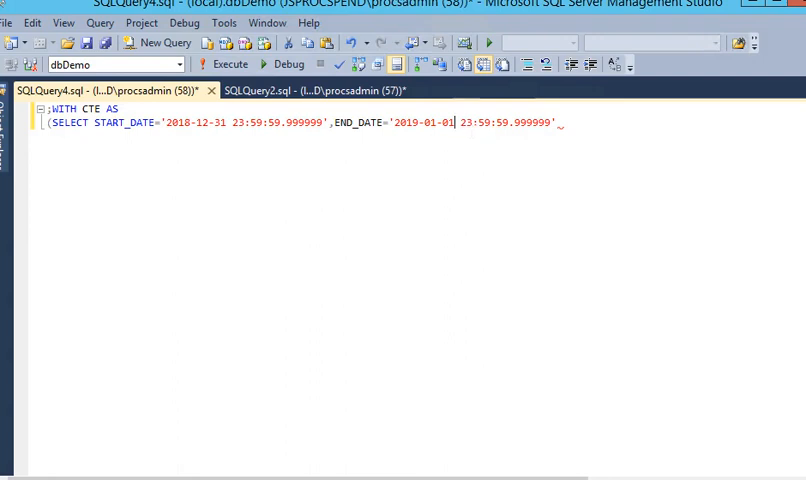
pyautogui.write('00')
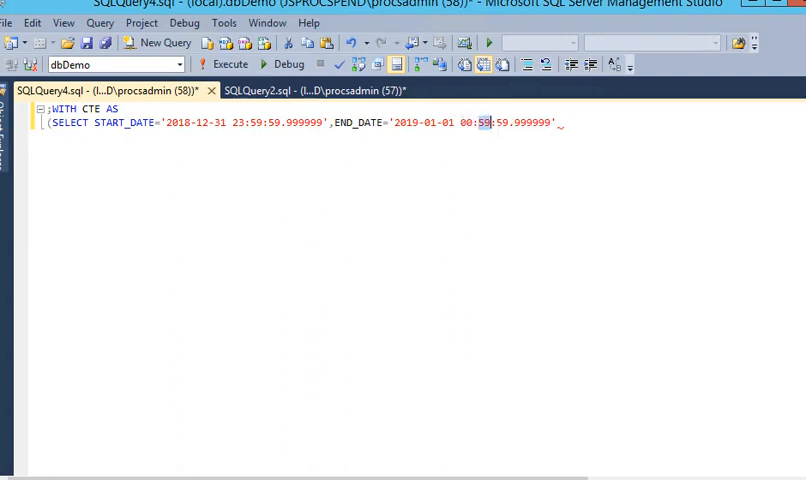
pyautogui.write('00')
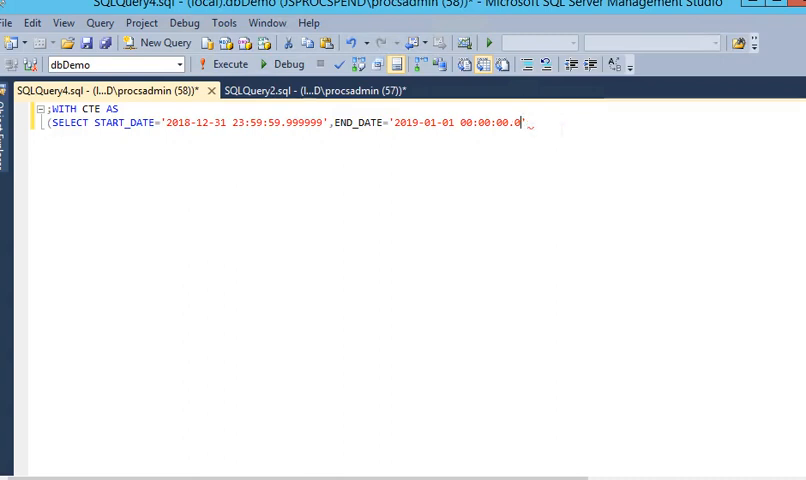
pyautogui.write('00000')
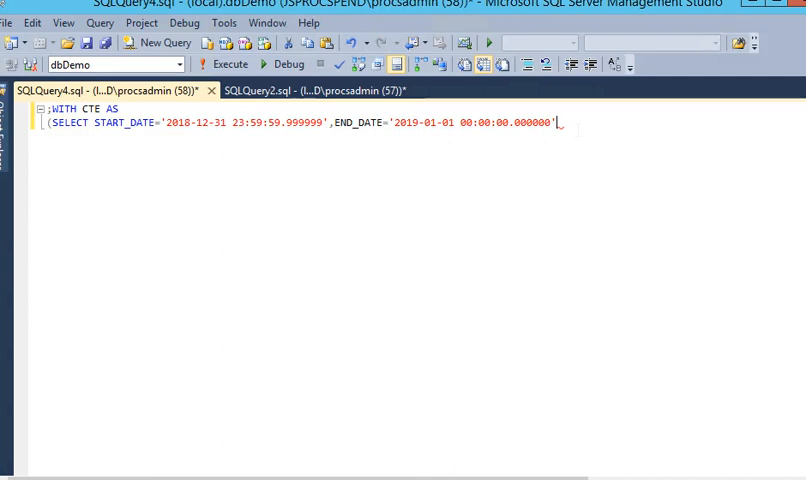
# - Write SELECT START_DATE,END_DATE FROM CTE; below the CTE
pyautogui.press('enter')
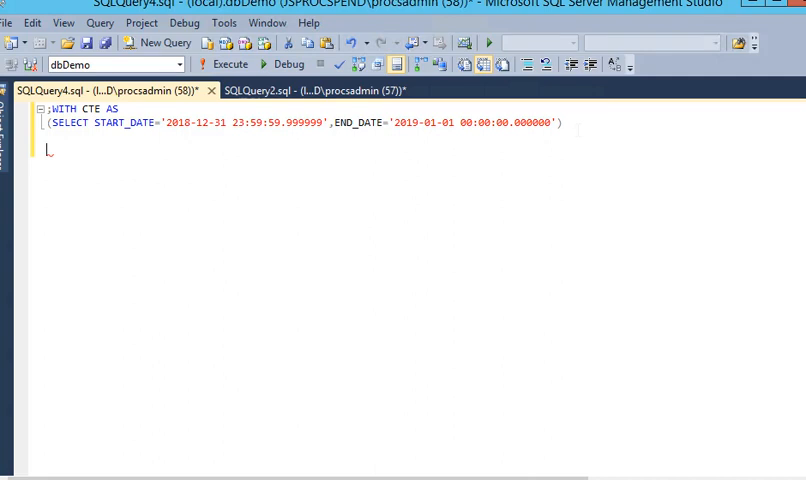
pyautogui.write('SELW')
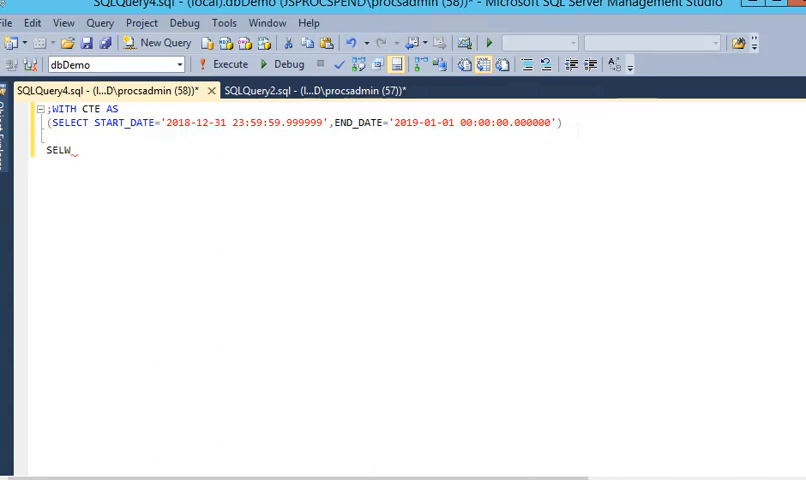
pyautogui.write('ECT')
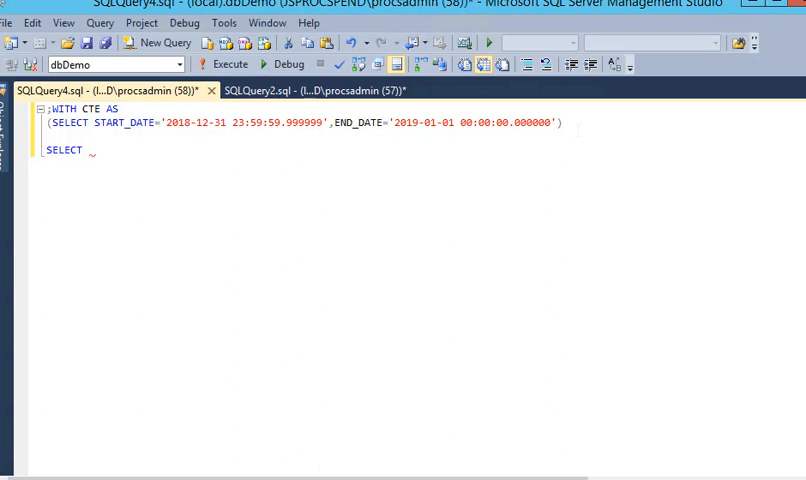
pyautogui.doubleClick(120, 122)
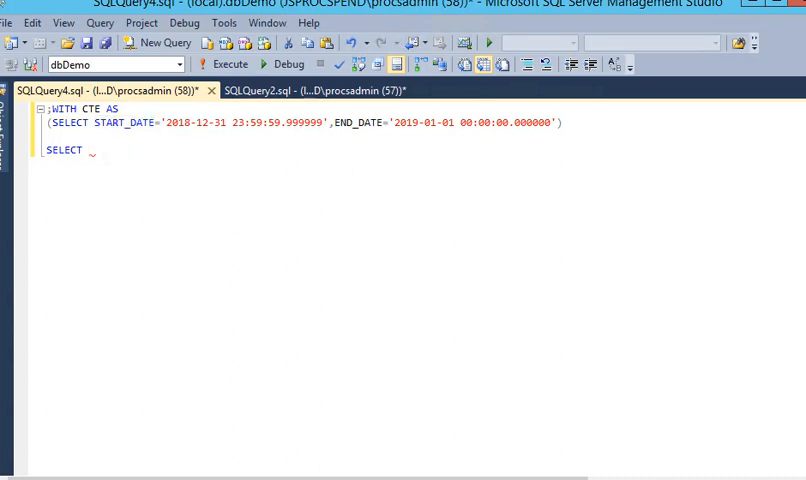
pyautogui.write('START_DATE,')
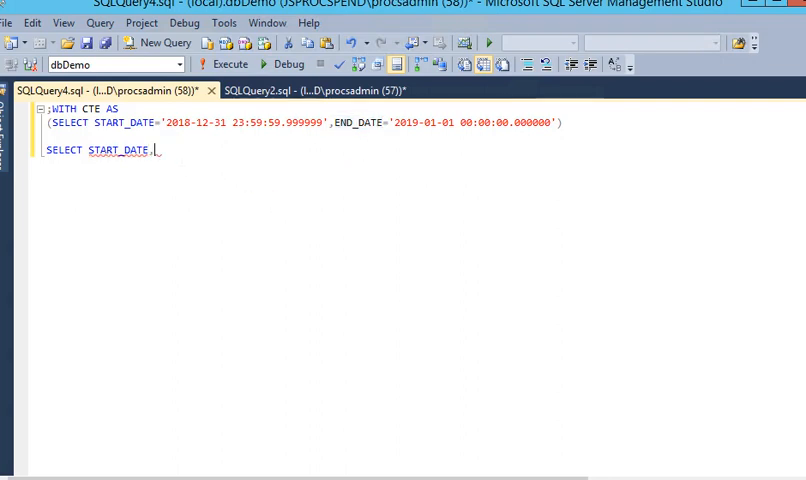
pyautogui.write('END_DATE')
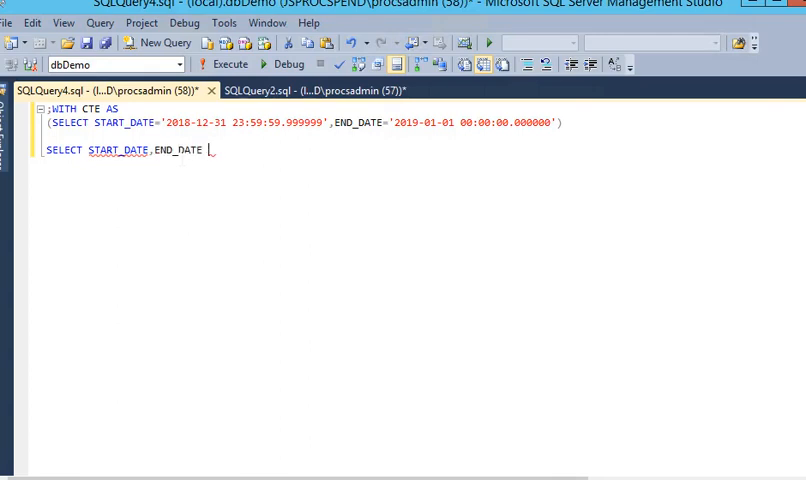
pyautogui.write('FROM')
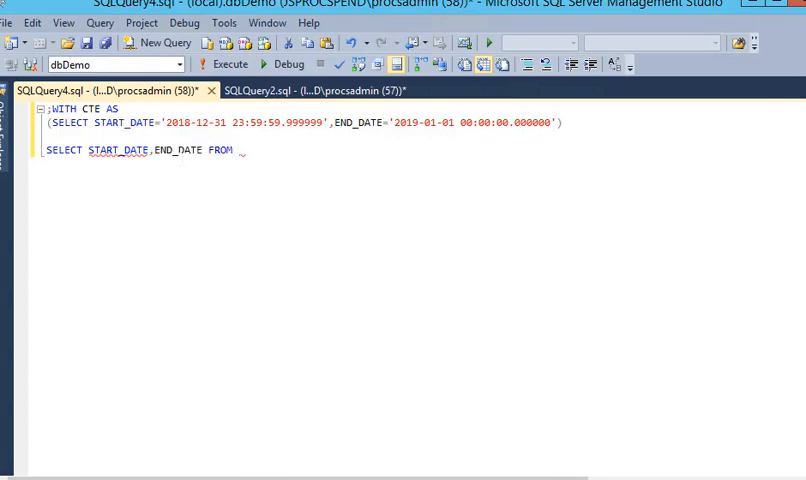
pyautogui.write('CTE')
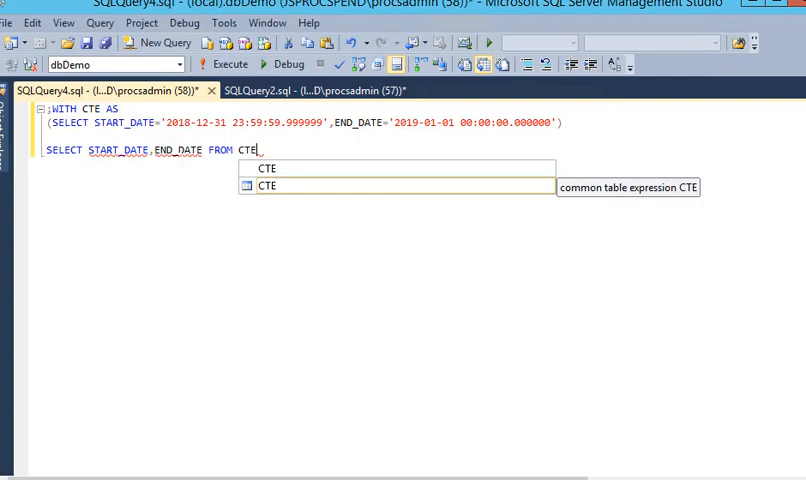
pyautogui.write(';')
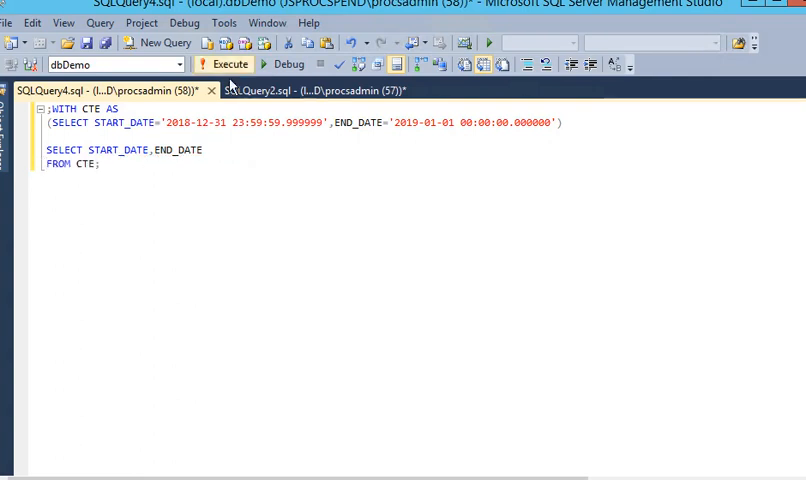
# - Run the query showing both dates, then add DATEDIFF(YEAR,START_DATE,END_DATE) YEARS as a third column
pyautogui.click(228, 64)
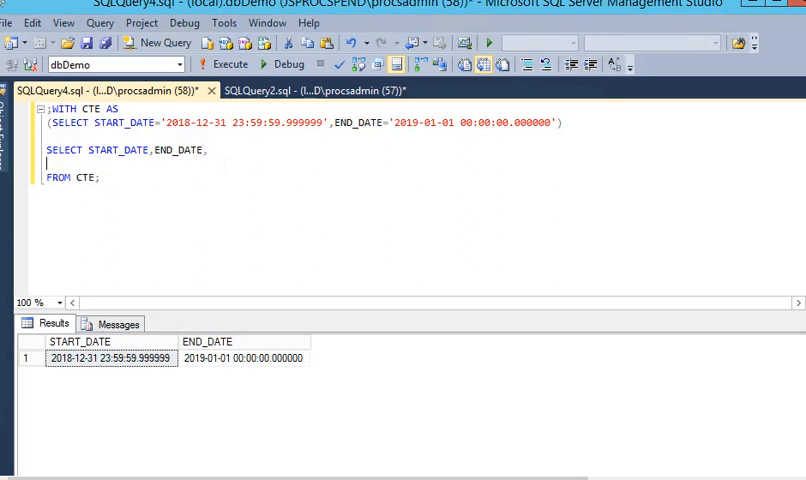
pyautogui.write('DATEDIFF(')
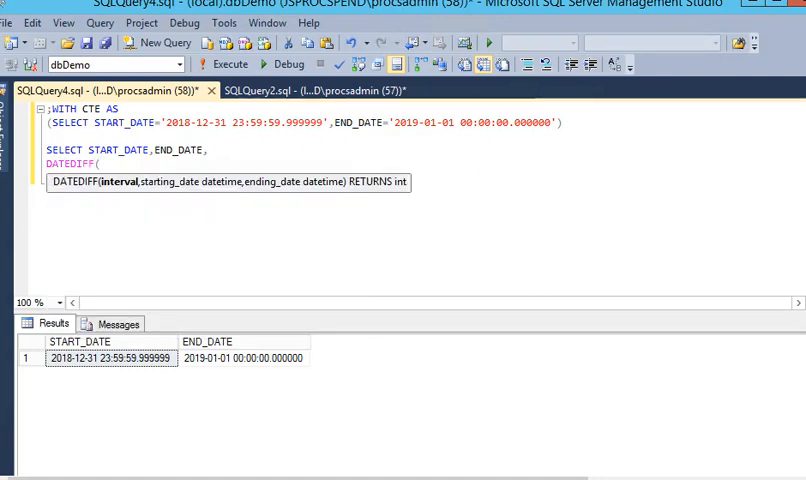
pyautogui.write('YE')
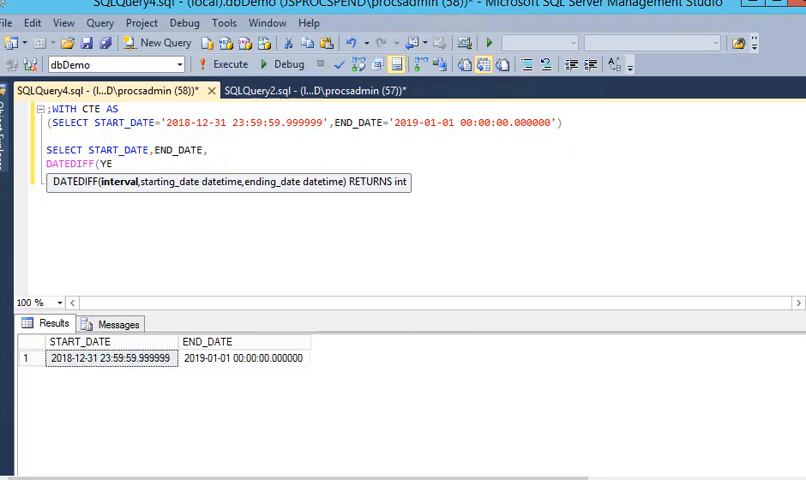
pyautogui.write('AR,')
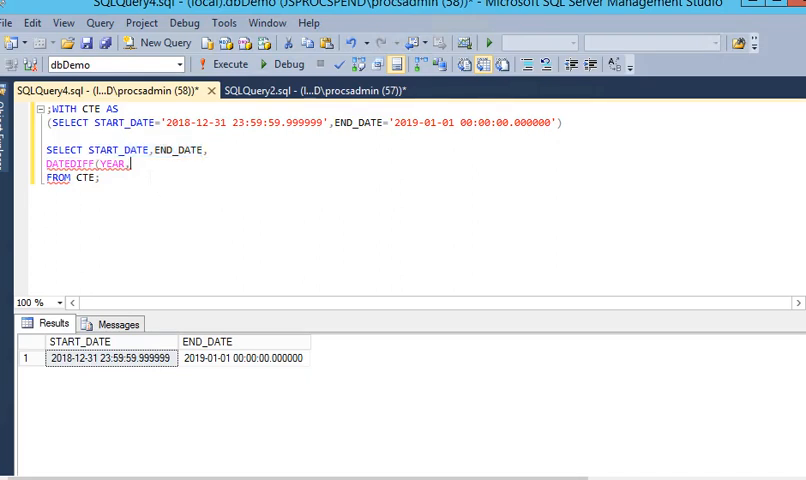
pyautogui.write('START_DATE,END_DATE)')
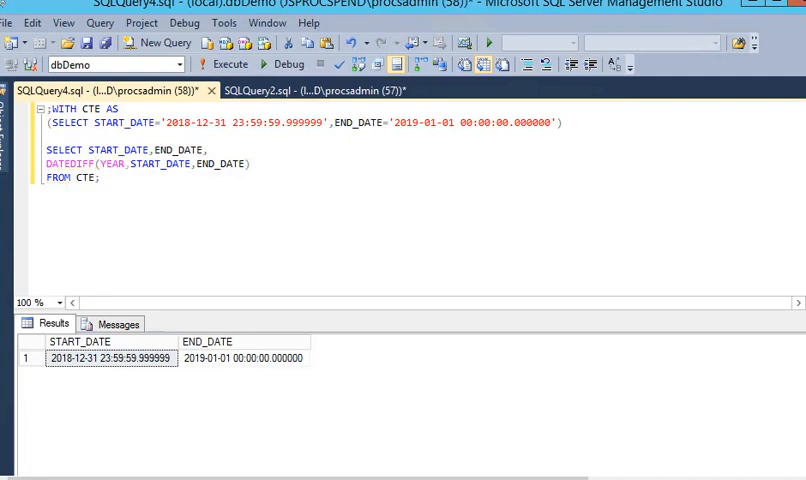
pyautogui.doubleClick(112, 164)
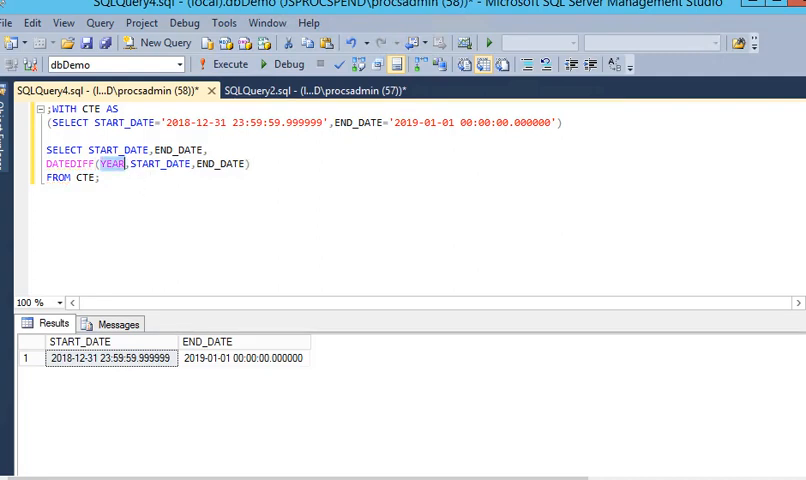
pyautogui.write('YEAR')
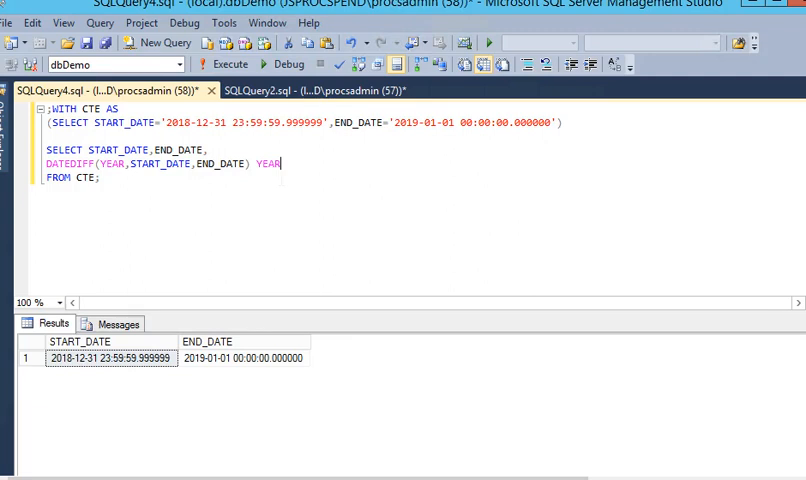
pyautogui.write('S')
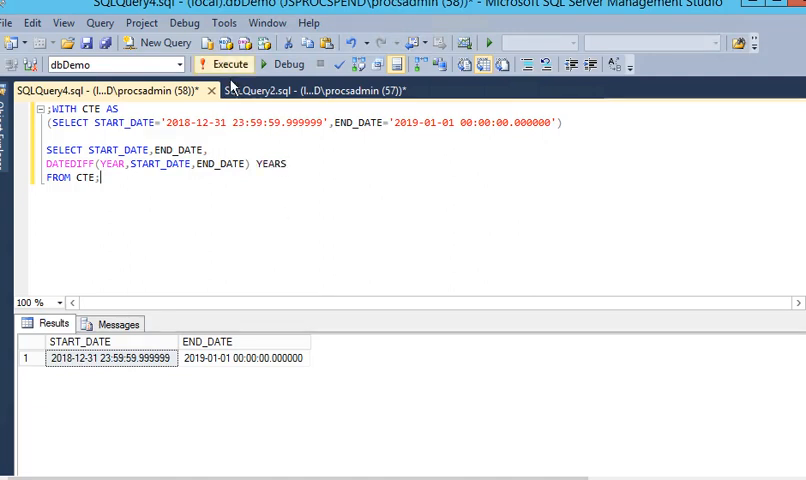
# - Run the query showing YEARS = 1, then add DATEDIFF(QUARTER,START_DATE,END_DATE) QUARTERS from a copied line
pyautogui.click(224, 64)
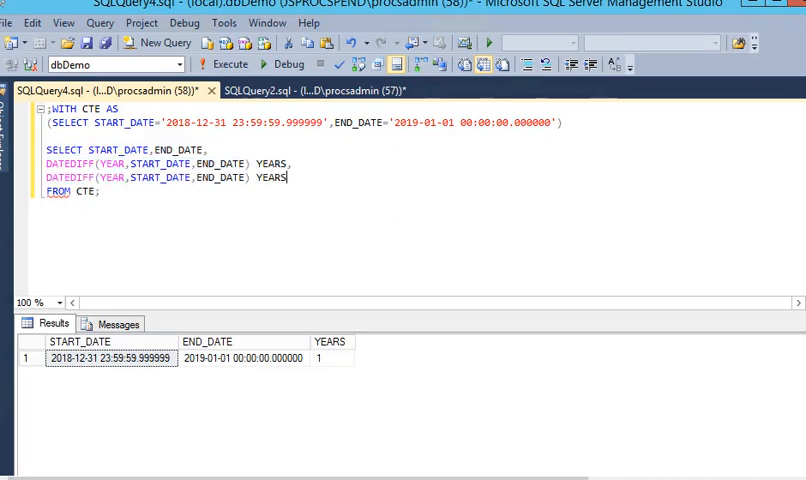
pyautogui.doubleClick(110, 176)
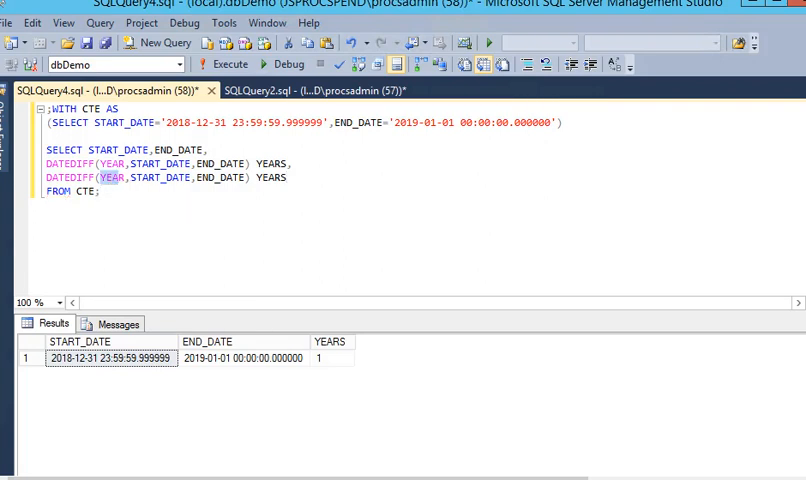
pyautogui.write('QUART')
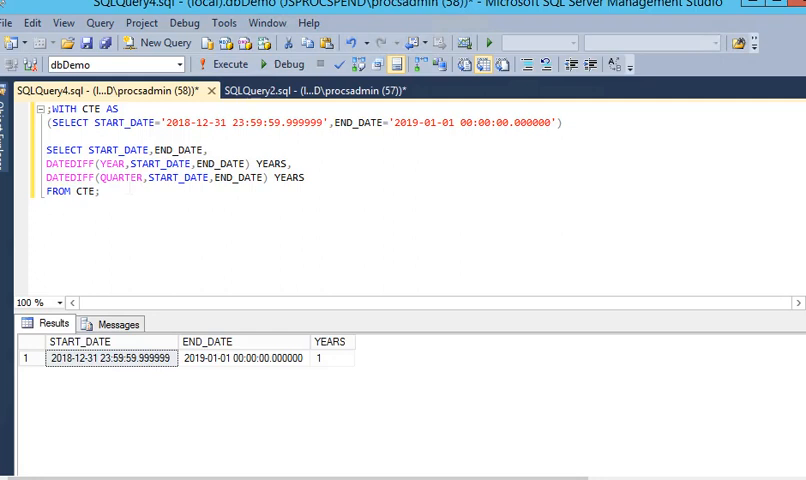
pyautogui.doubleClick(120, 176)
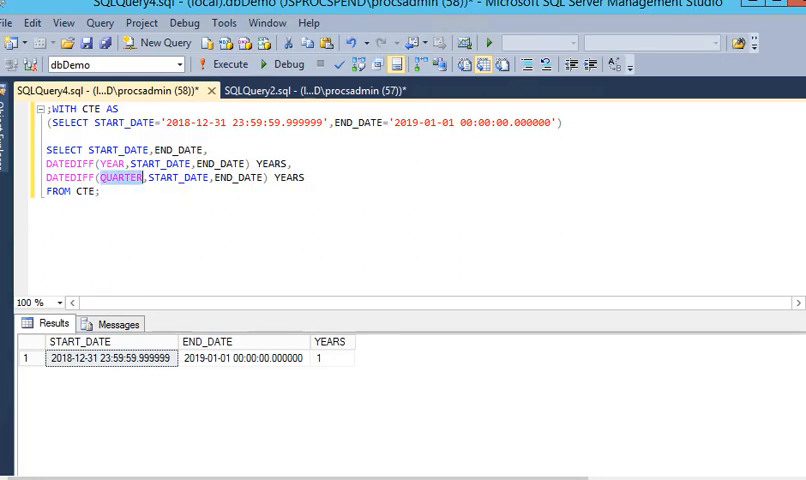
pyautogui.doubleClick(286, 176)
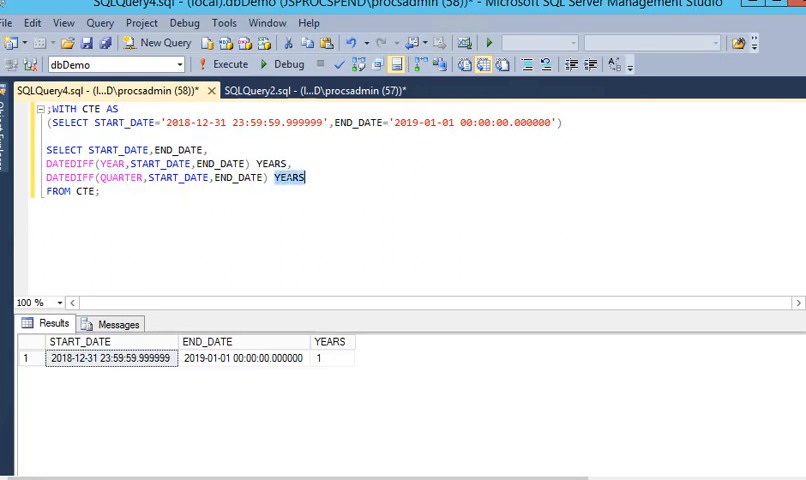
pyautogui.write('QUARTERS')
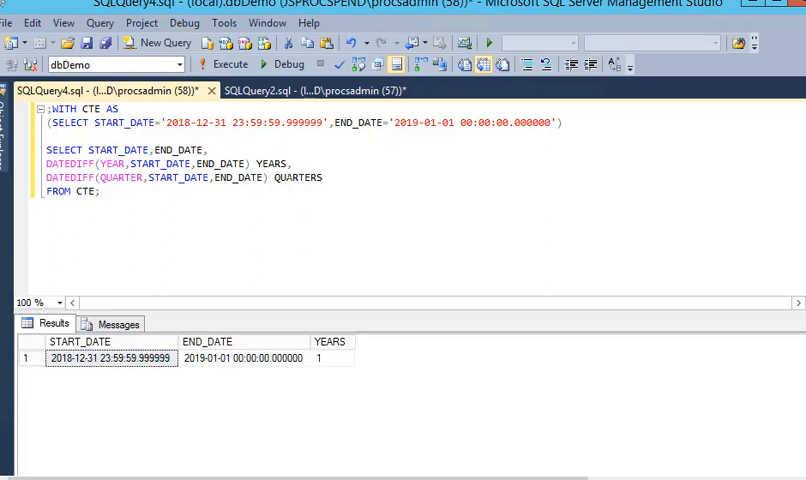
# - Run the query showing QUARTERS = 1, then add DATEDIFF(MONTH,START_DATE,END_DATE) MONTHS
pyautogui.click(228, 64)
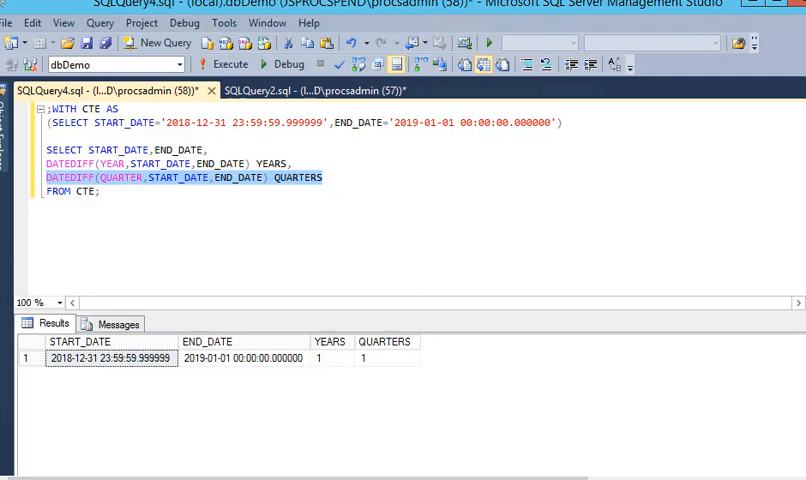
pyautogui.write(',')
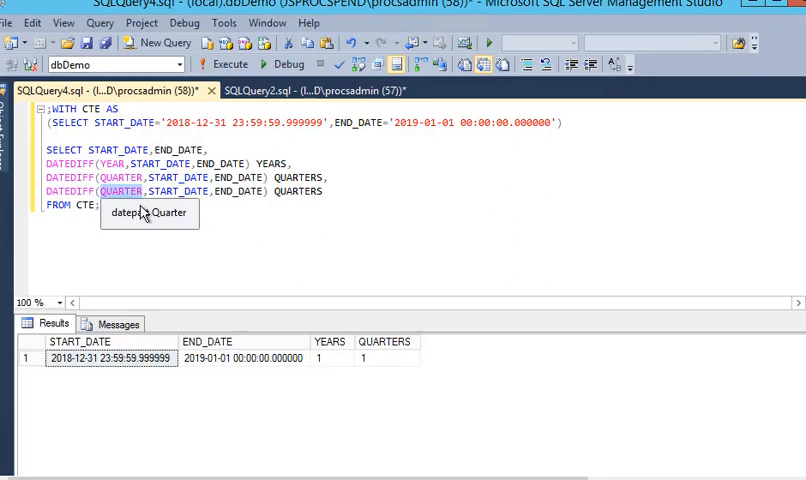
pyautogui.write('Mo')
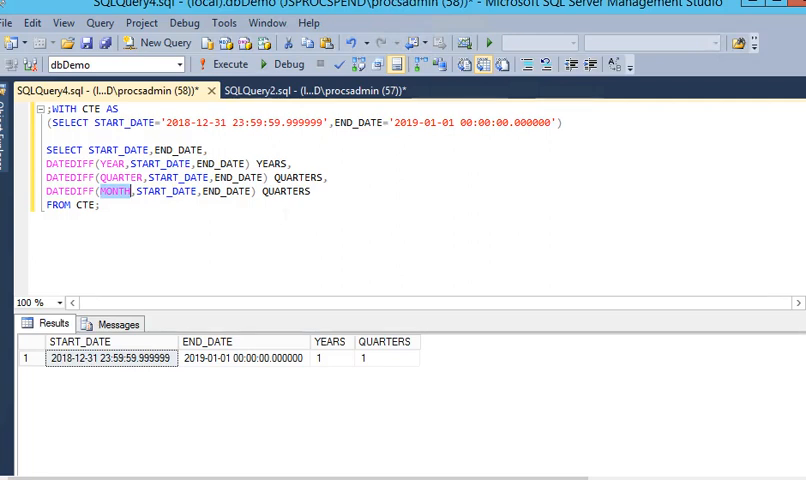
pyautogui.write('MONTH')
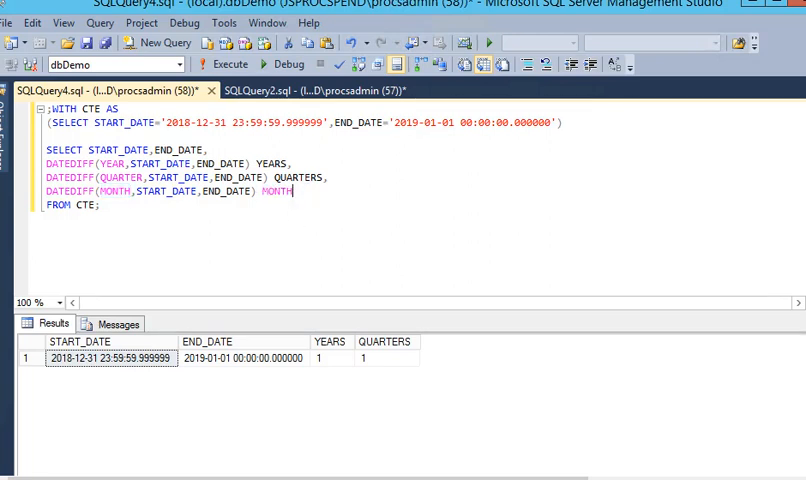
pyautogui.write('S')
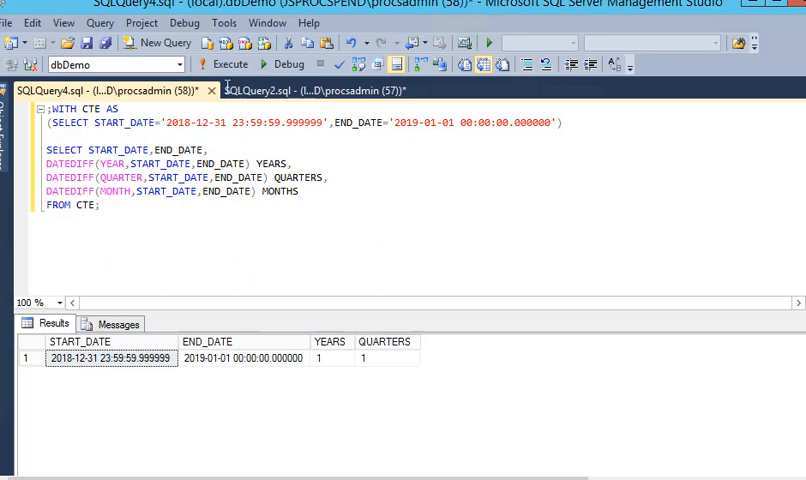
# - Run the query so the grid shows YEARS, QUARTERS and MONTHS all equal to 1
pyautogui.click(228, 64)
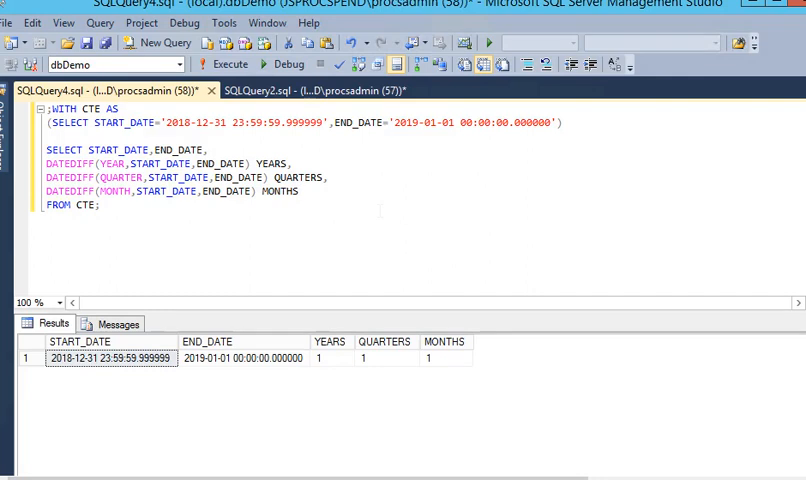
pyautogui.click(296, 192)
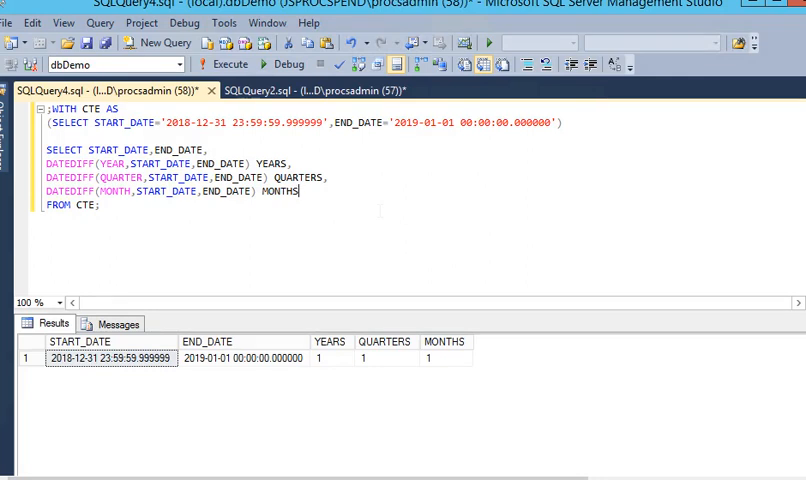